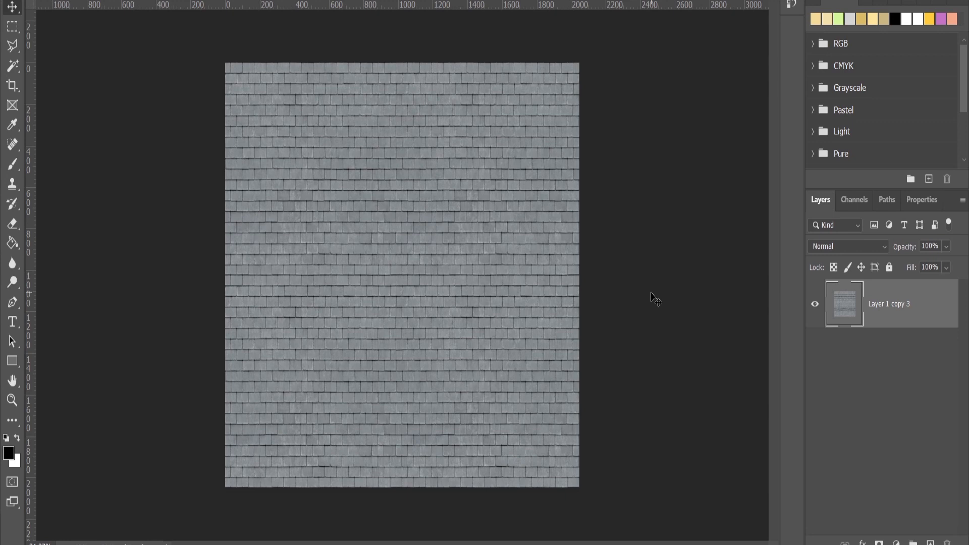
pyautogui.moveTo(418, 225)
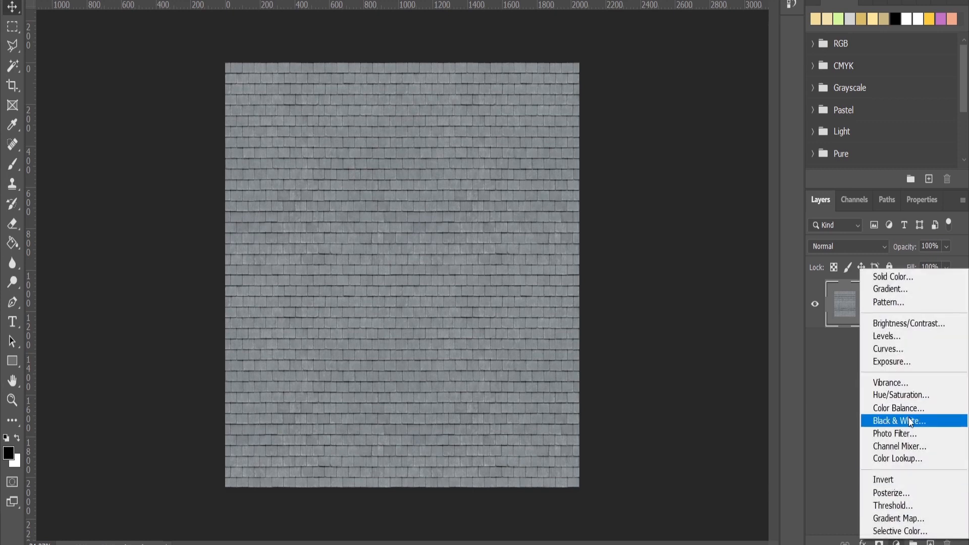
# Step: Add a Black & White adjustment layer with cyans brightened and greens darkened
pyautogui.click(899, 421)
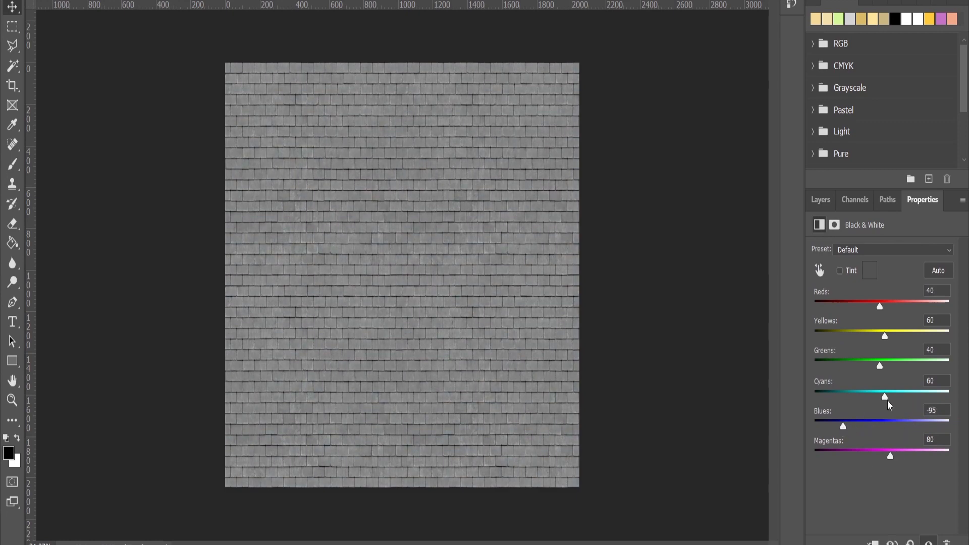
pyautogui.moveTo(884, 396); pyautogui.dragTo(910, 395)
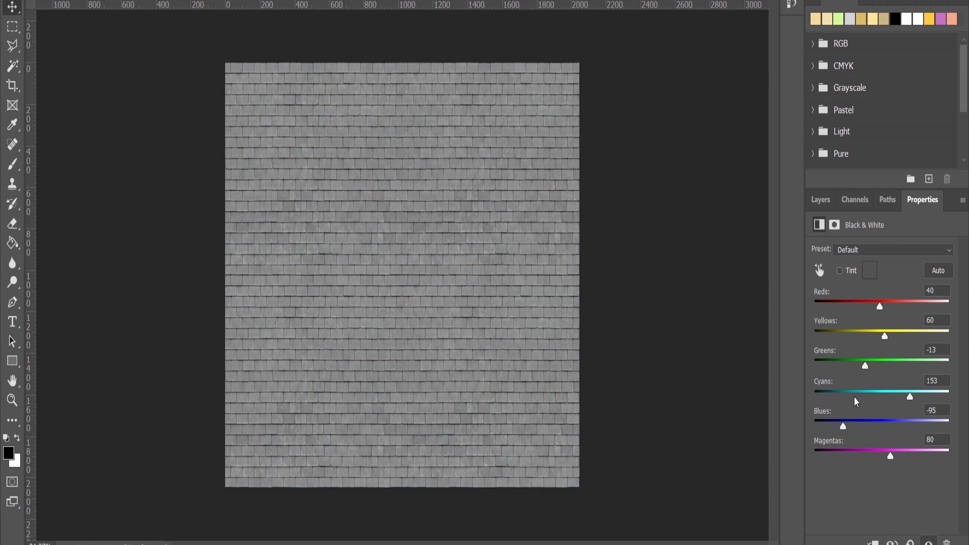
pyautogui.moveTo(909, 397); pyautogui.dragTo(933, 397)
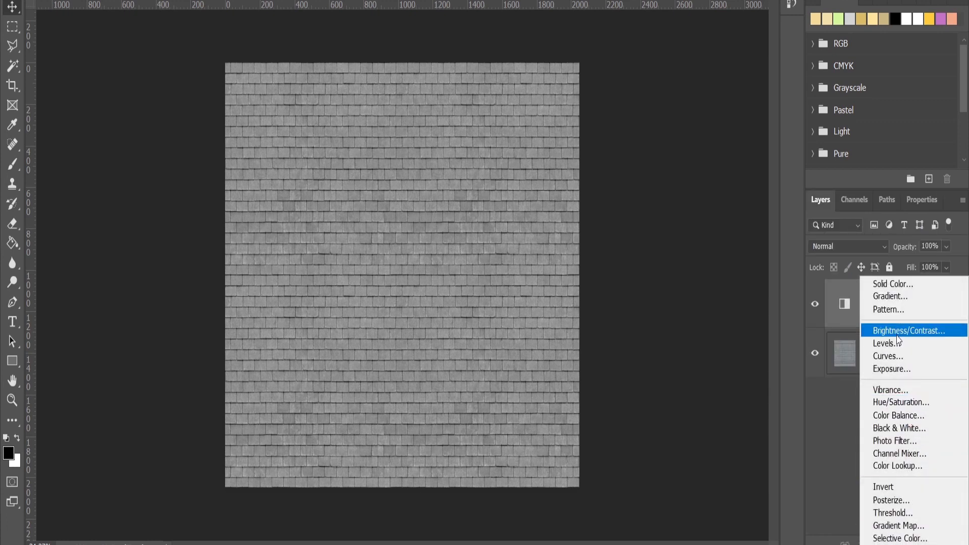
# Step: Add a Brightness/Contrast adjustment at brightness 101, contrast 68, then begin Save As
pyautogui.click(907, 330)
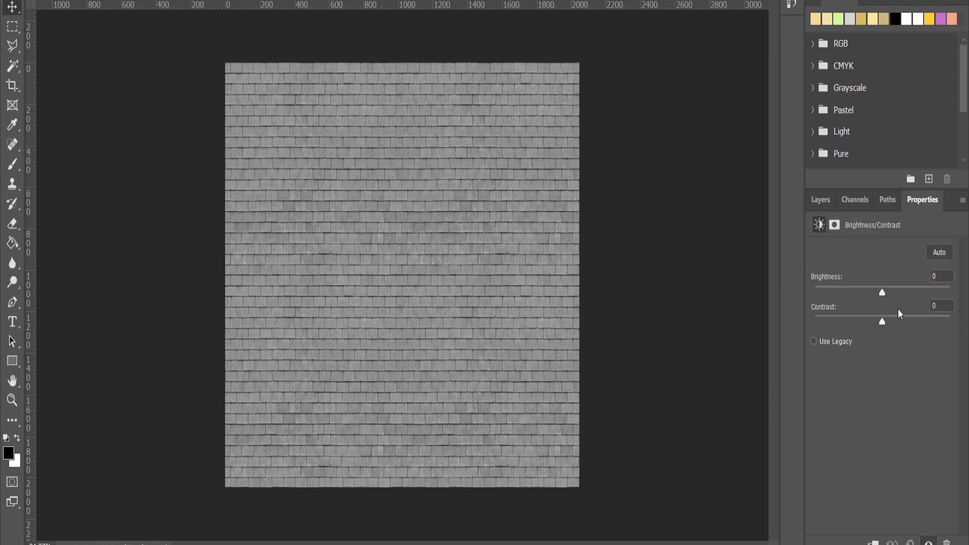
pyautogui.moveTo(882, 292); pyautogui.dragTo(917, 291)
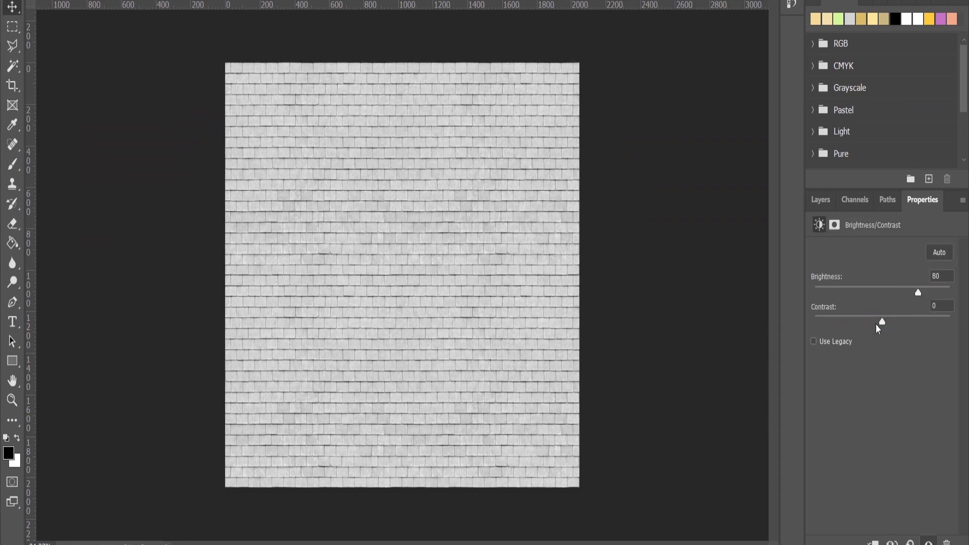
pyautogui.moveTo(882, 321); pyautogui.dragTo(928, 321)
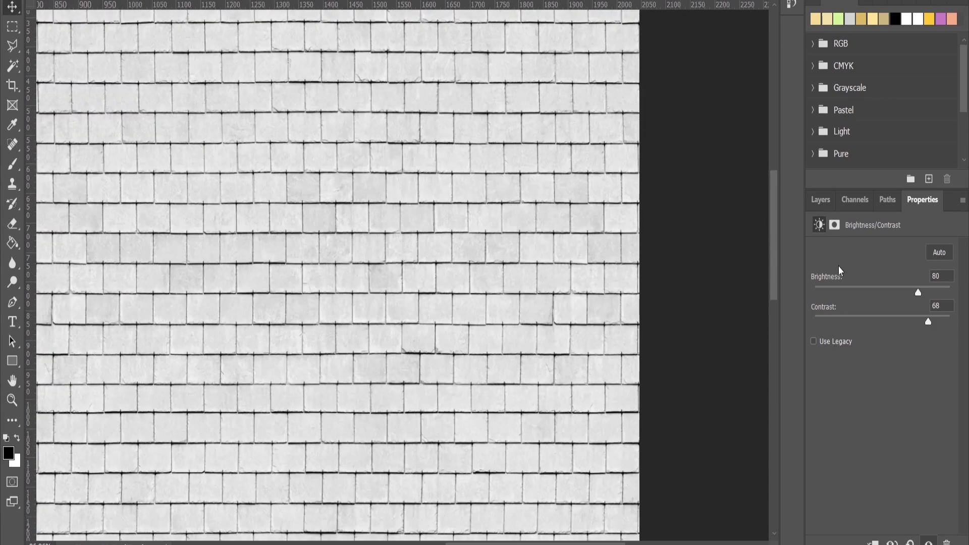
pyautogui.moveTo(917, 292); pyautogui.dragTo(949, 292)
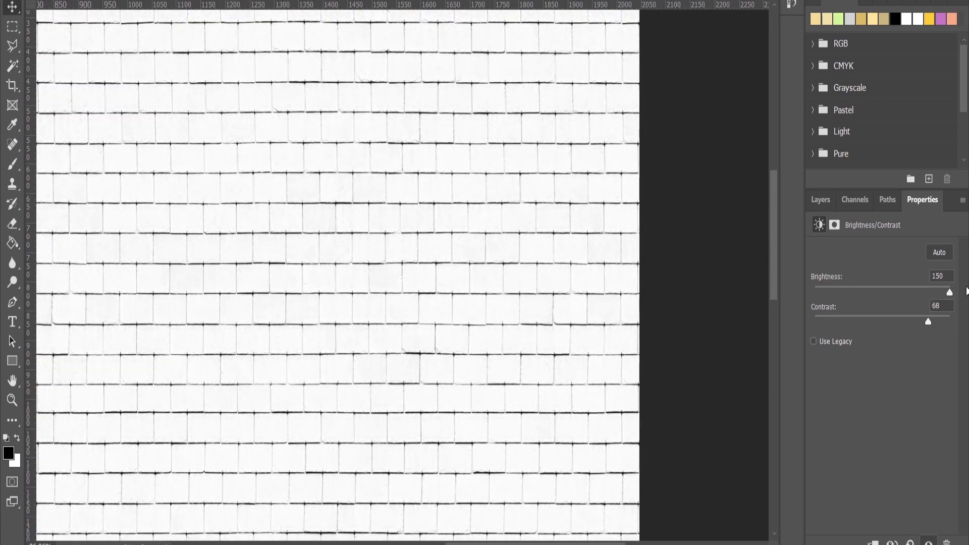
pyautogui.moveTo(949, 293); pyautogui.dragTo(926, 293)
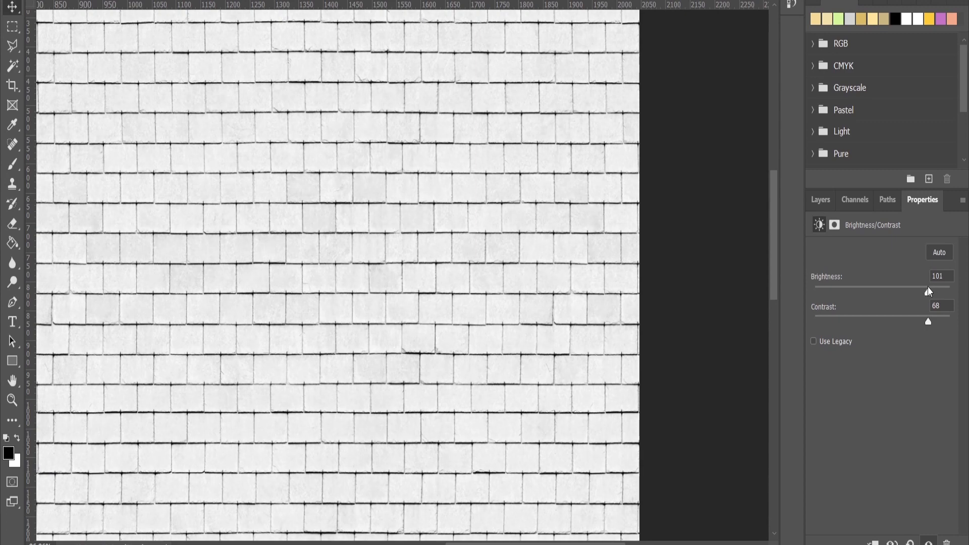
pyautogui.press('ctrl+shift+s')
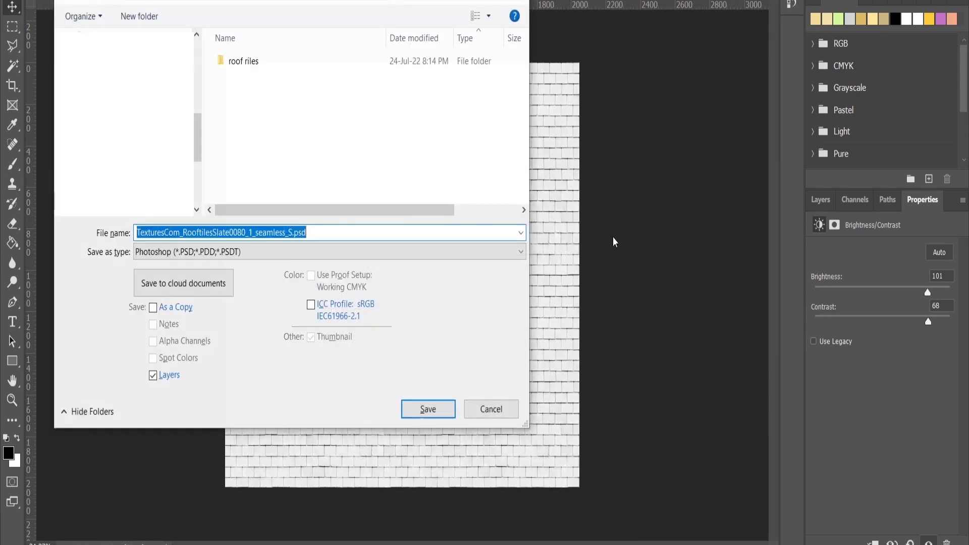
# Step: Save as TexturesCom_RooftilesSlate0080_1_seamless_Bump.jpg, replacing the existing file
pyautogui.click(329, 251)
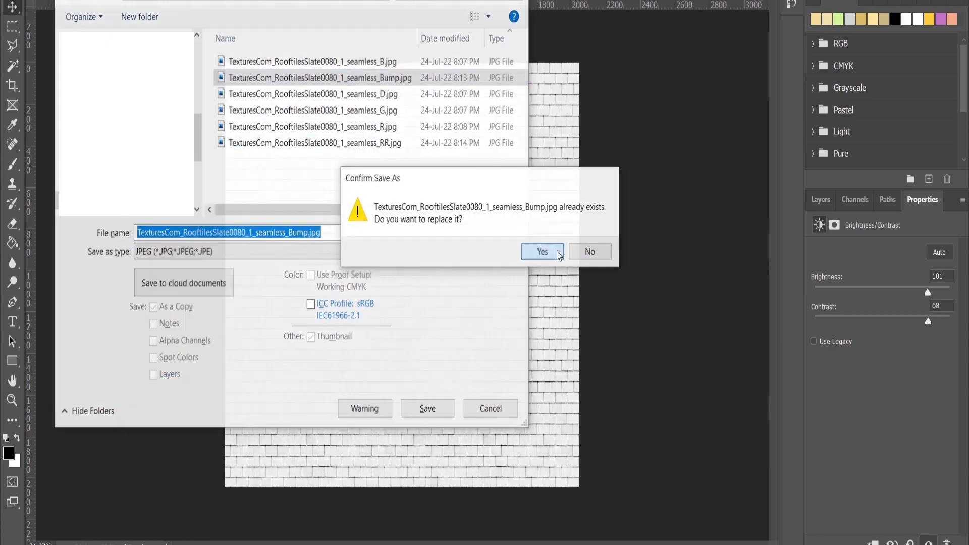
pyautogui.click(540, 252)
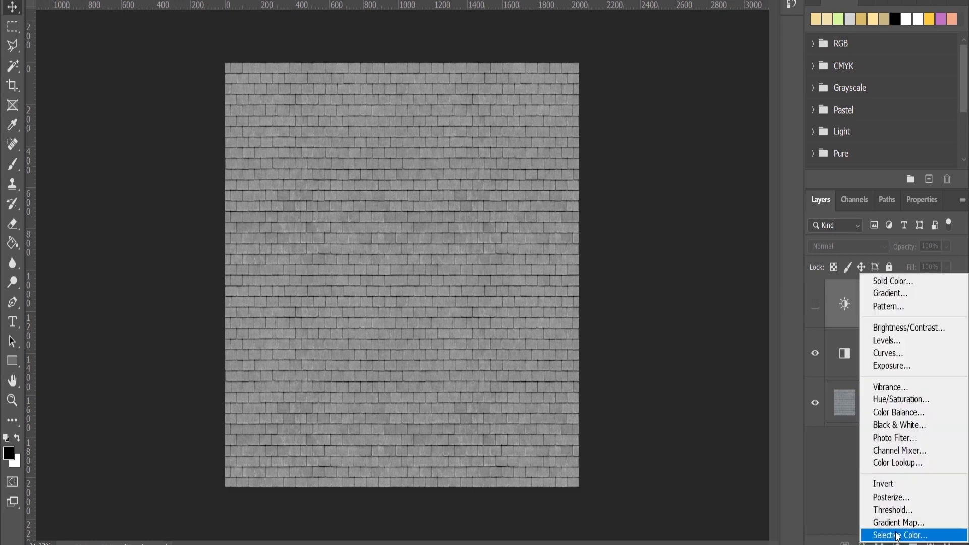
pyautogui.moveTo(886, 341)
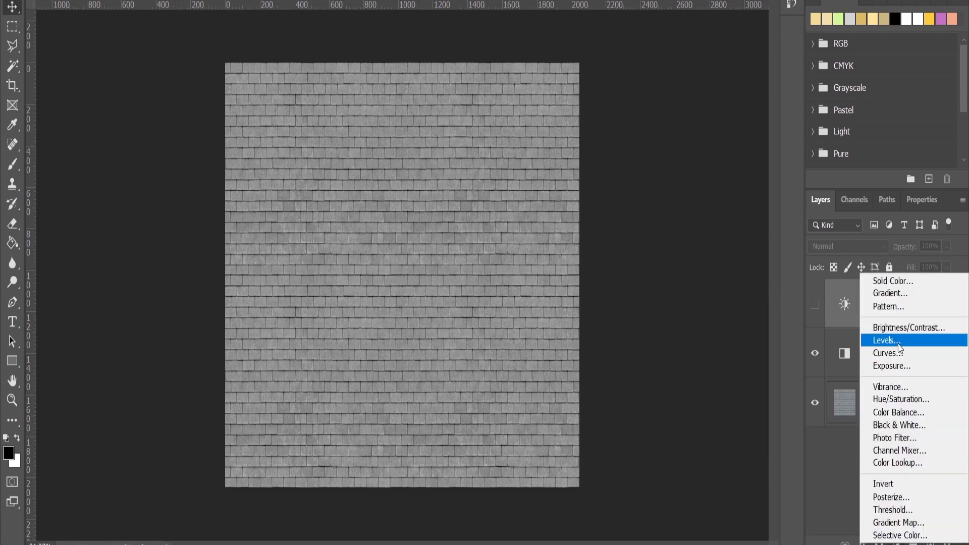
# Step: Add a Levels adjustment with input levels black 24, midtone 0.77, white 217
pyautogui.click(885, 340)
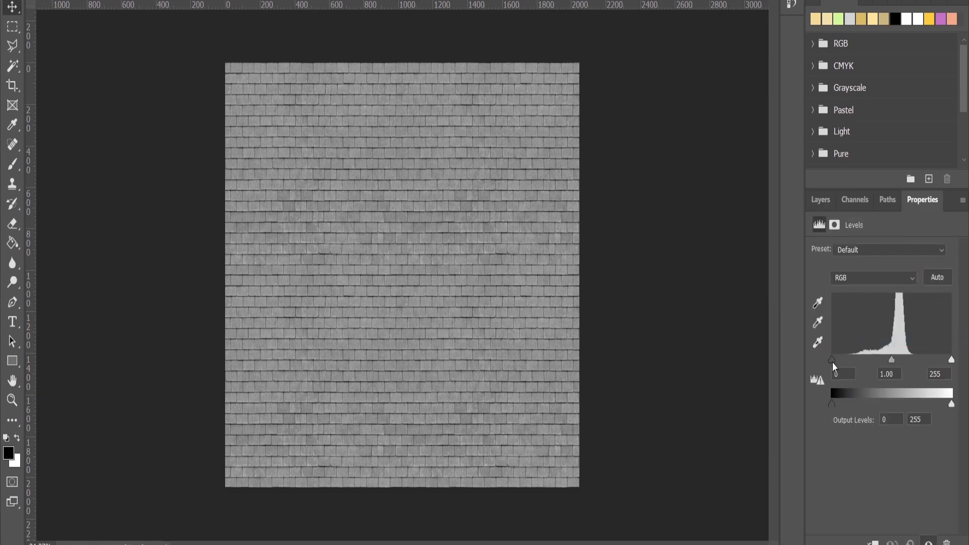
pyautogui.moveTo(832, 360); pyautogui.dragTo(846, 359)
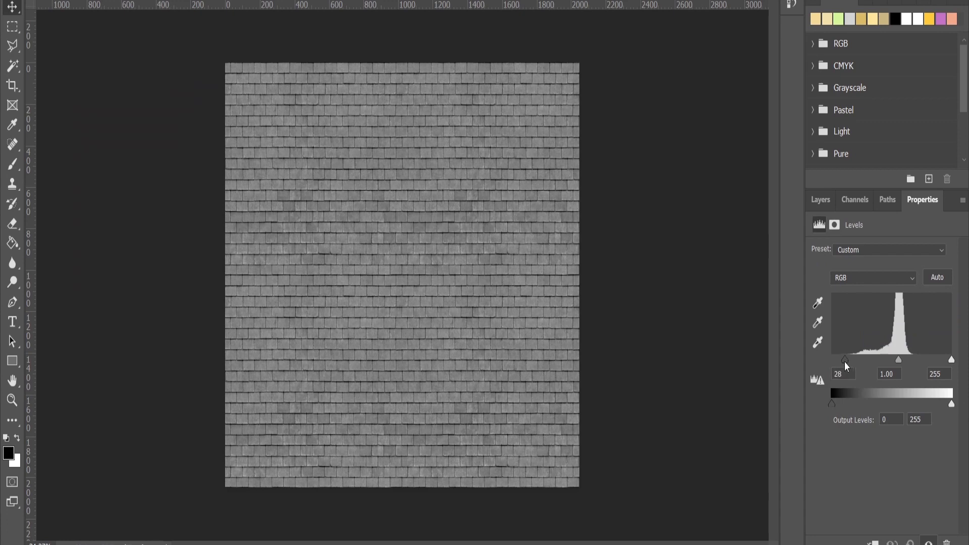
pyautogui.moveTo(951, 361); pyautogui.dragTo(939, 361)
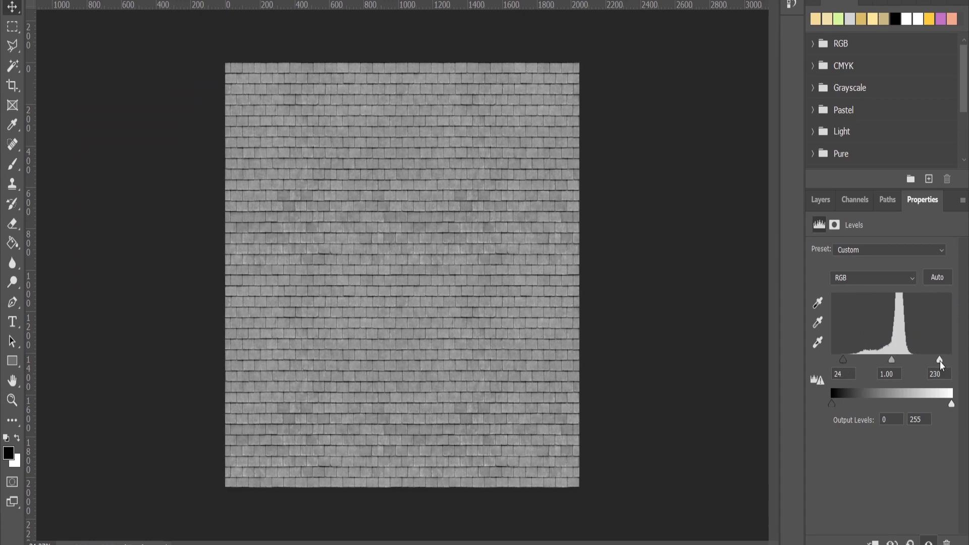
pyautogui.moveTo(939, 360); pyautogui.dragTo(931, 359)
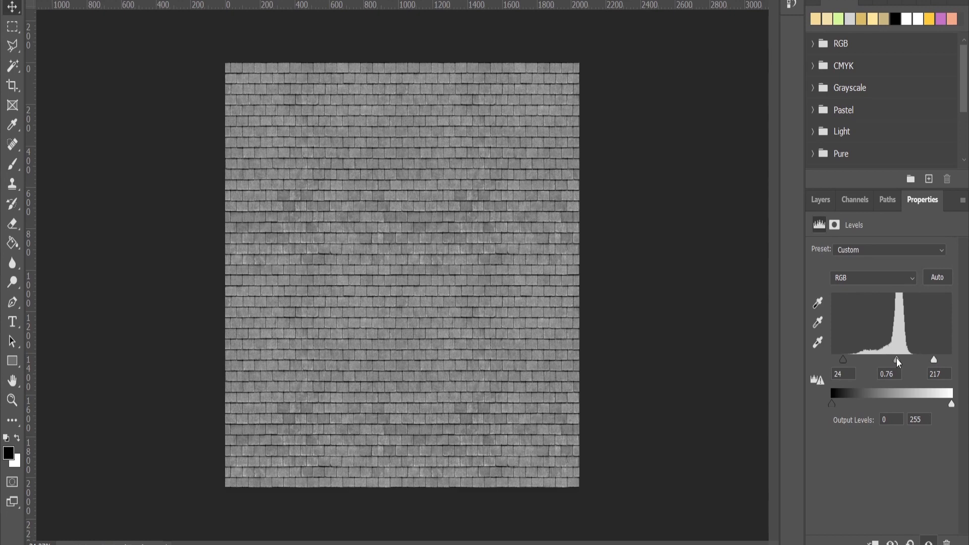
pyautogui.moveTo(898, 361); pyautogui.dragTo(901, 361)
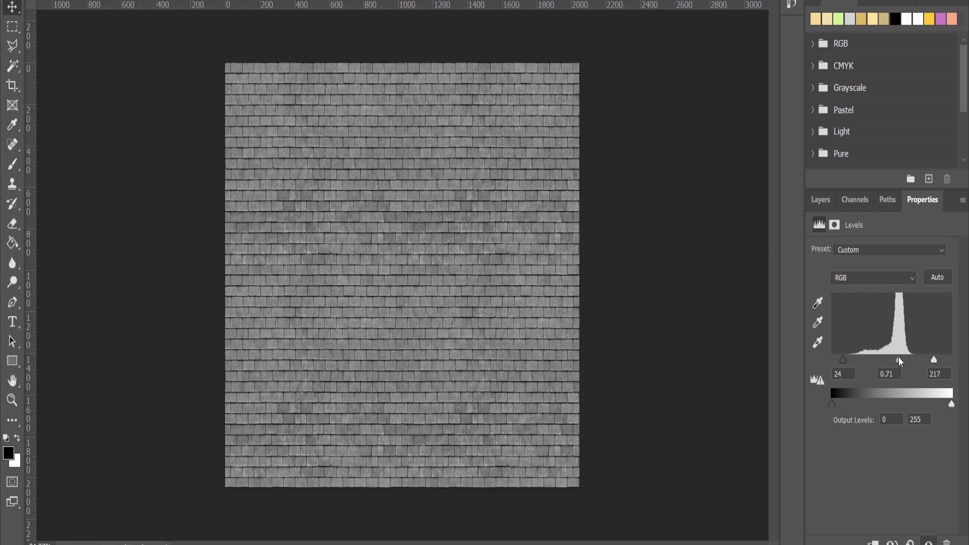
pyautogui.moveTo(899, 359); pyautogui.dragTo(896, 359)
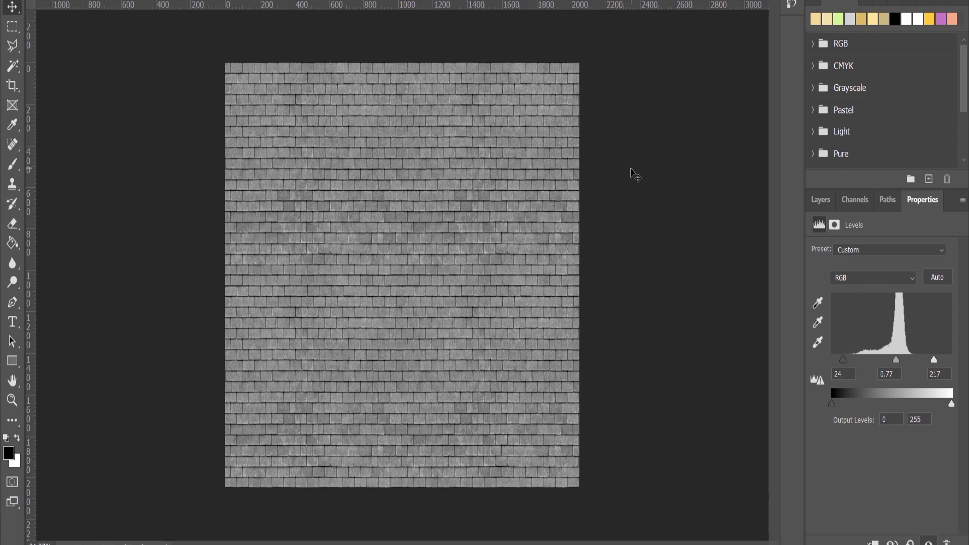
pyautogui.moveTo(871, 249)
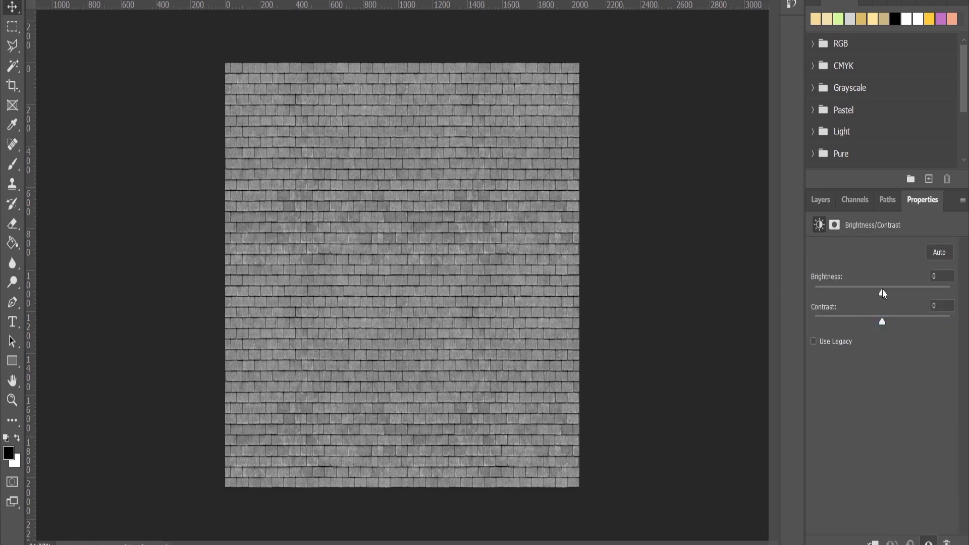
# Step: Lower the new Brightness/Contrast layer's brightness to -38
pyautogui.moveTo(883, 293); pyautogui.dragTo(867, 292)
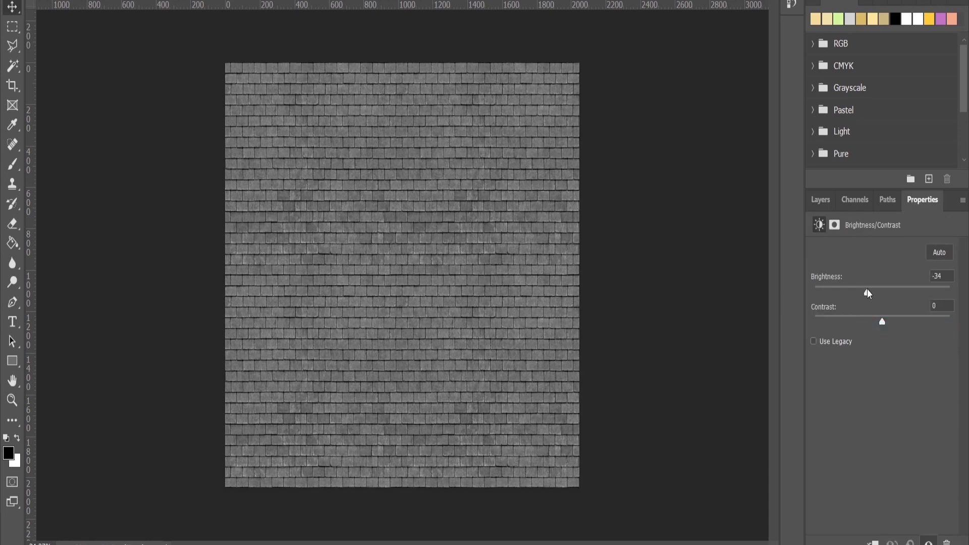
pyautogui.moveTo(868, 292); pyautogui.dragTo(865, 292)
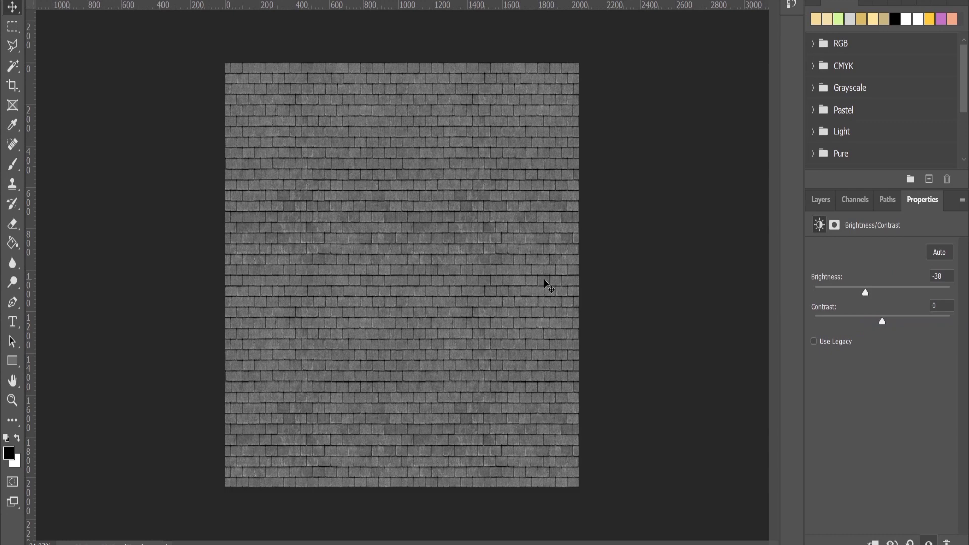
pyautogui.moveTo(545, 284)
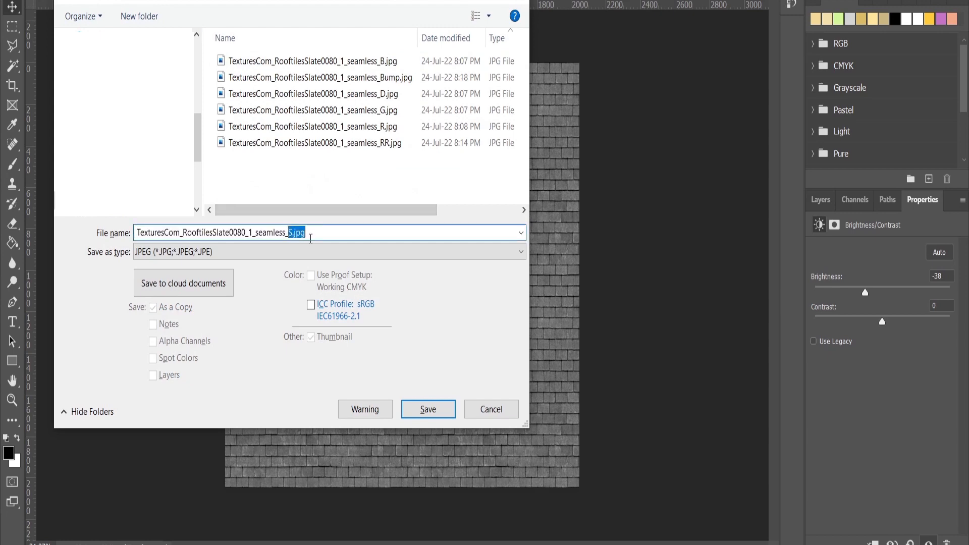
# Step: Save as TexturesCom_RooftilesSlate0080_1_seamless_RR.jpg at JPEG quality 12
pyautogui.click(315, 142)
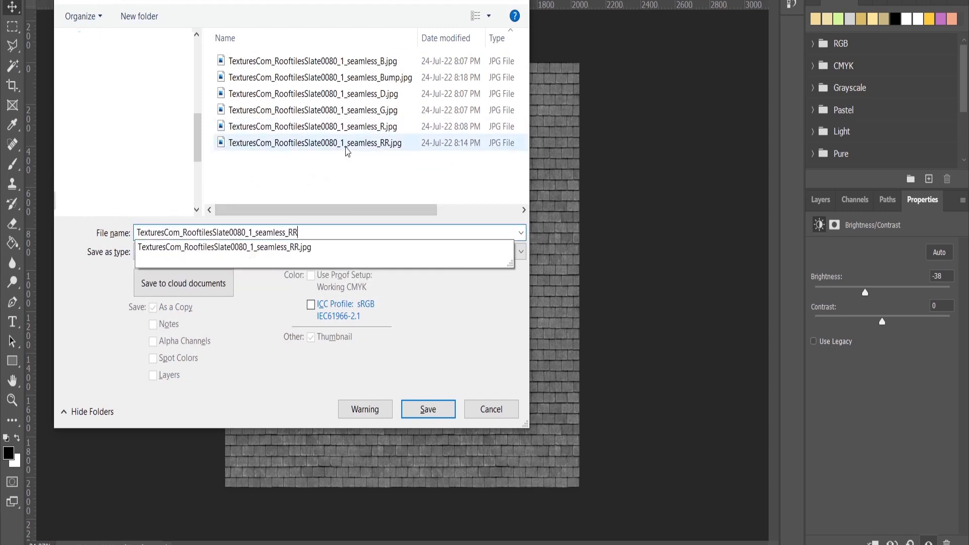
pyautogui.click(428, 409)
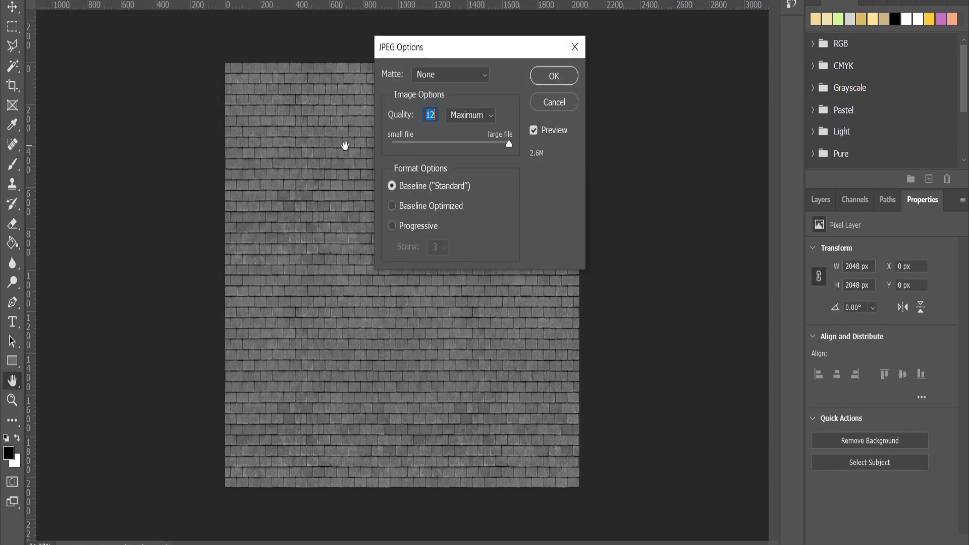
pyautogui.click(553, 76)
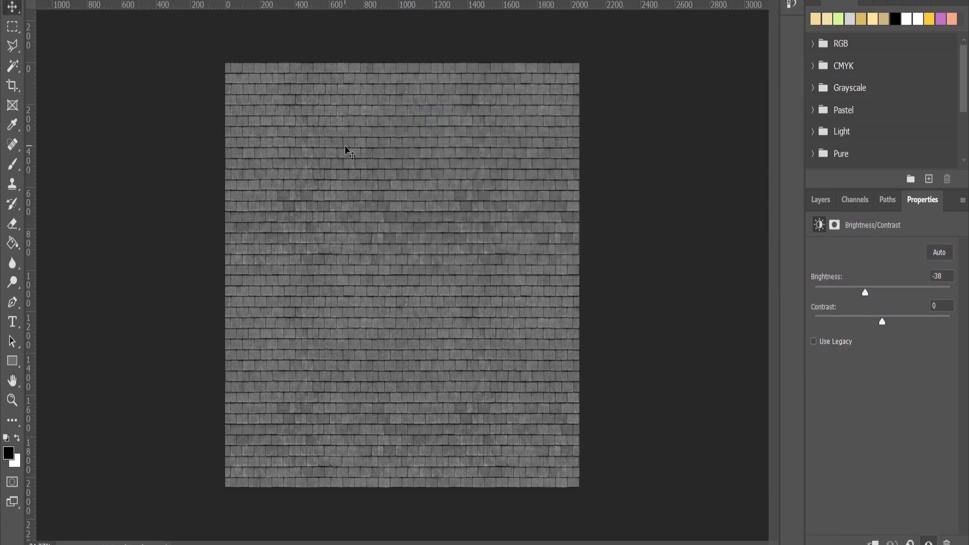